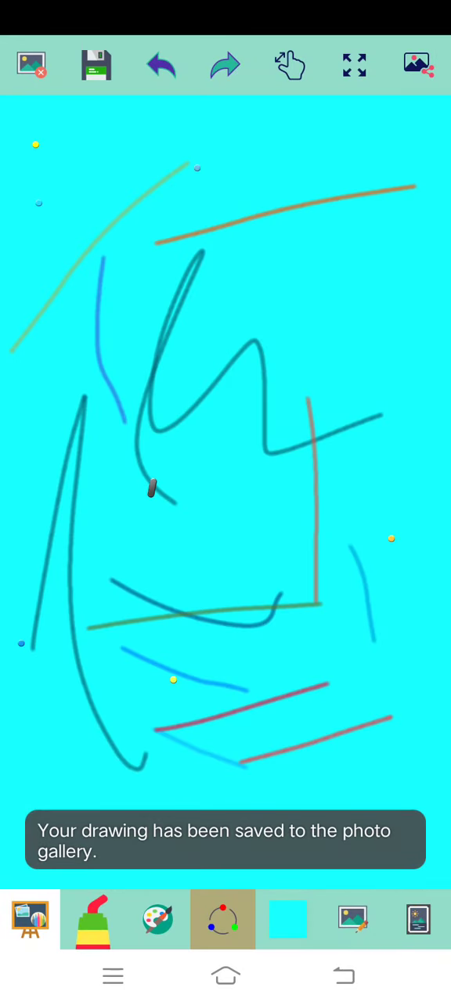
Cover the cyan picture in multicolour sprinkle dots and save it to the gallery.
click(94, 65)
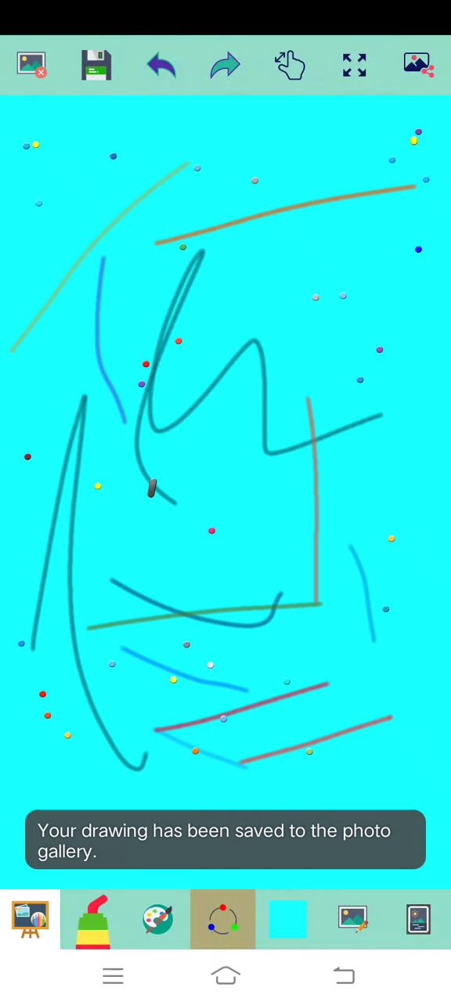
click(96, 65)
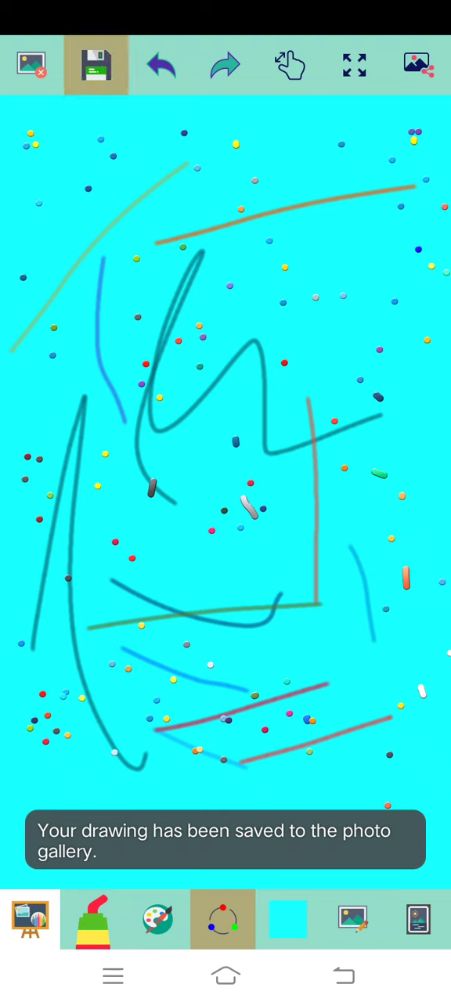
click(95, 65)
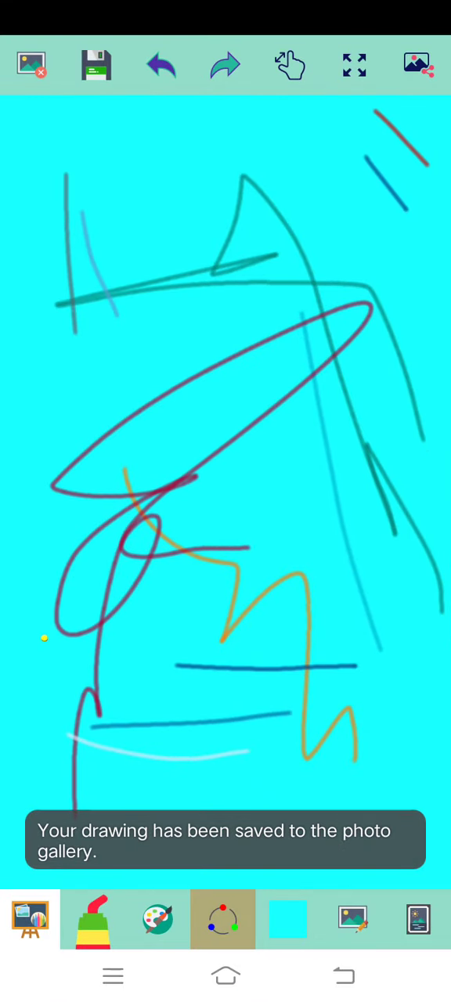
Sprinkle dots over the second scribbled picture, save it, and exit to the home screen.
click(94, 65)
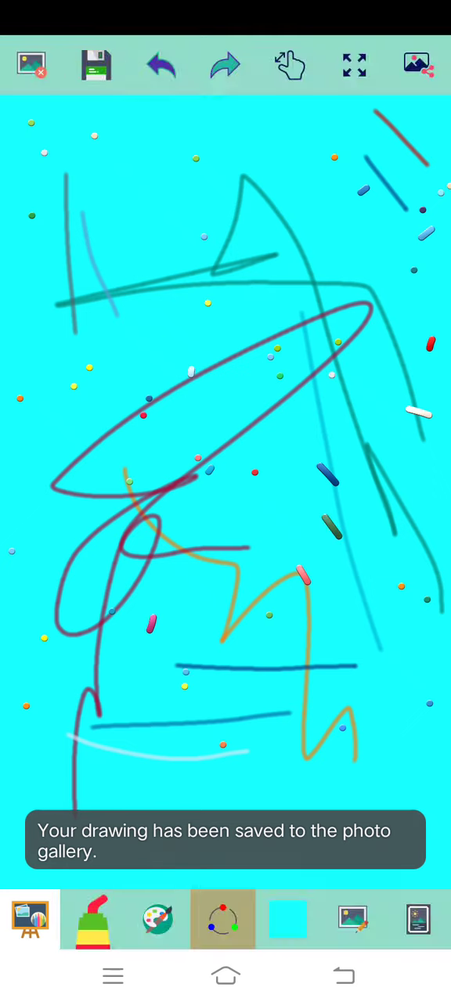
click(95, 65)
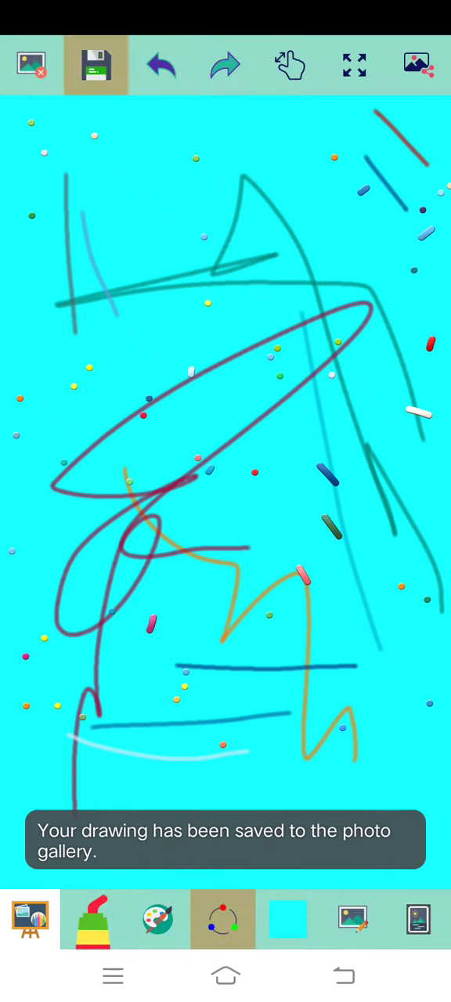
click(94, 64)
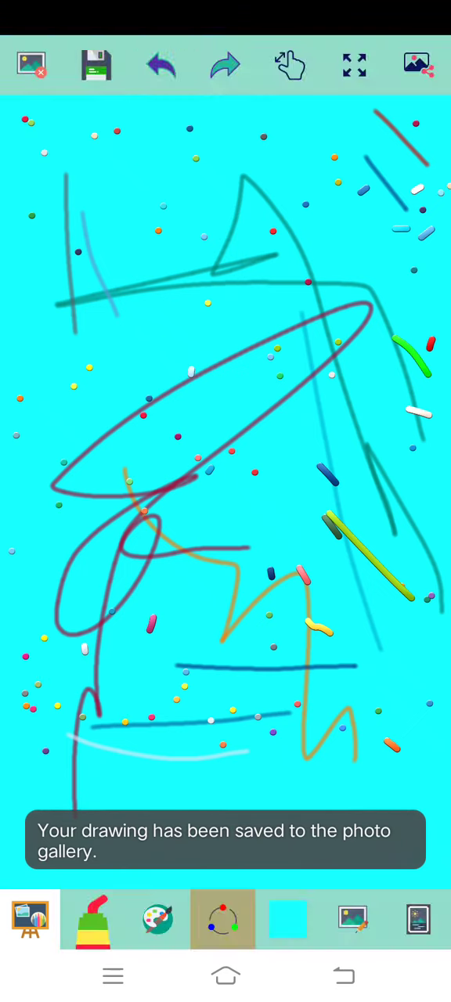
click(96, 64)
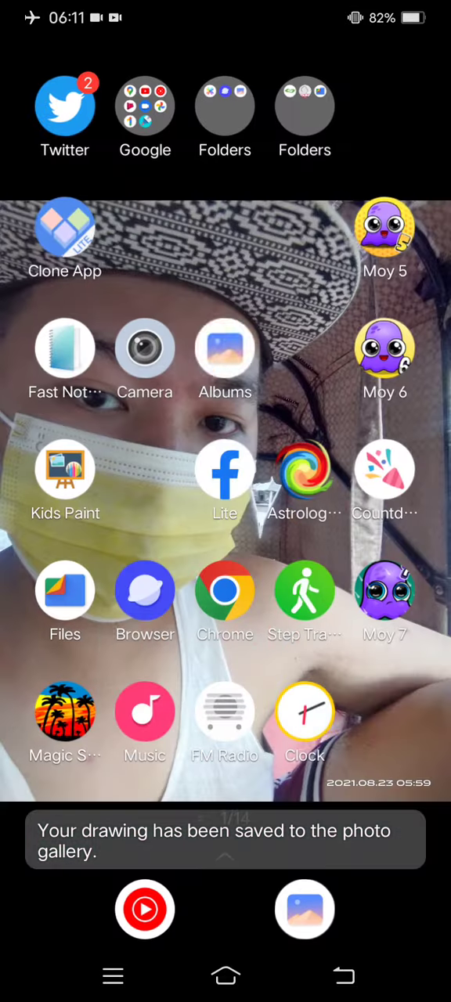
Select all 270 saved drawings in Albums and move them.
click(304, 909)
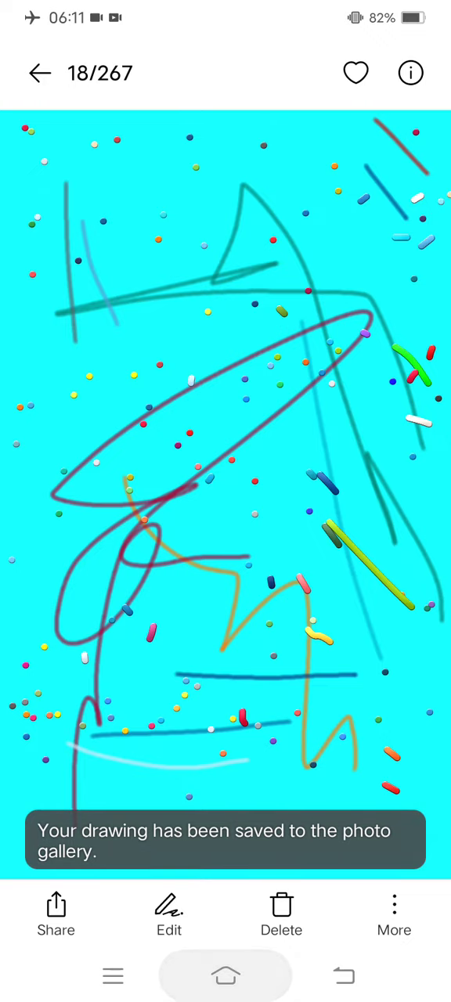
click(169, 914)
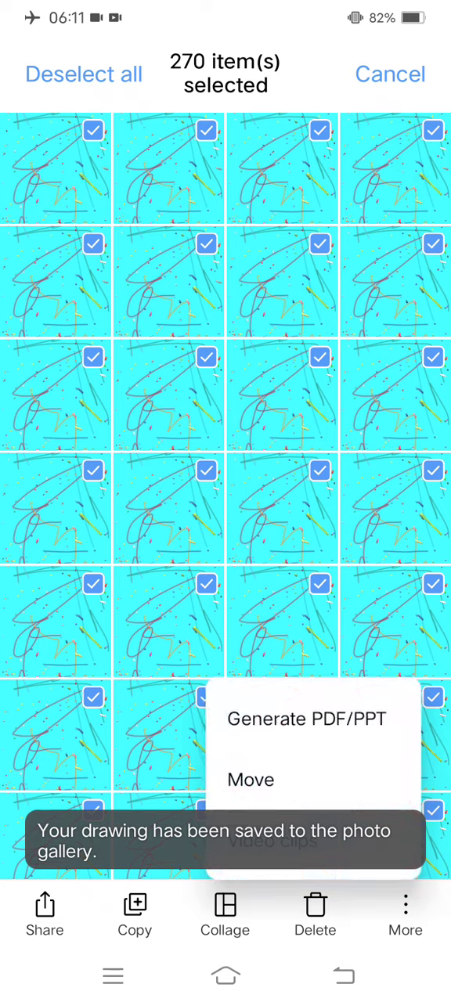
click(250, 779)
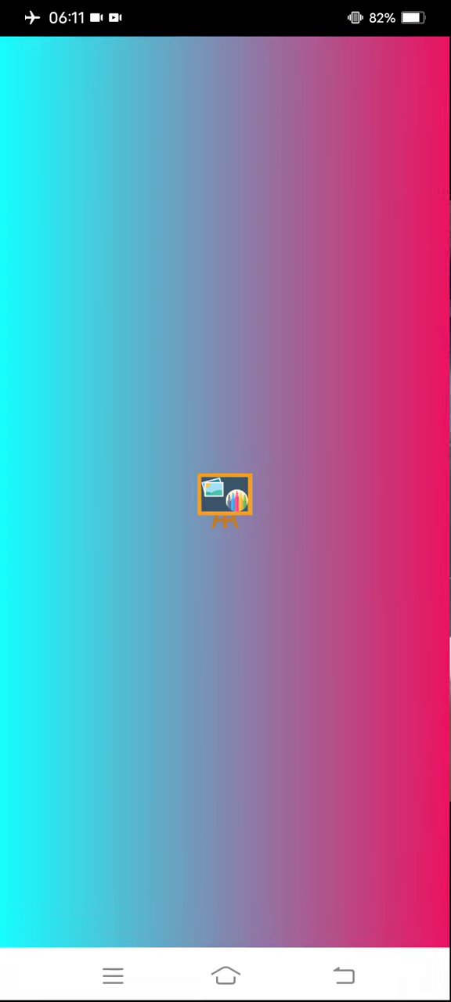
Go from the fresh Kids Paint canvas to the home screen and open the camera.
click(226, 497)
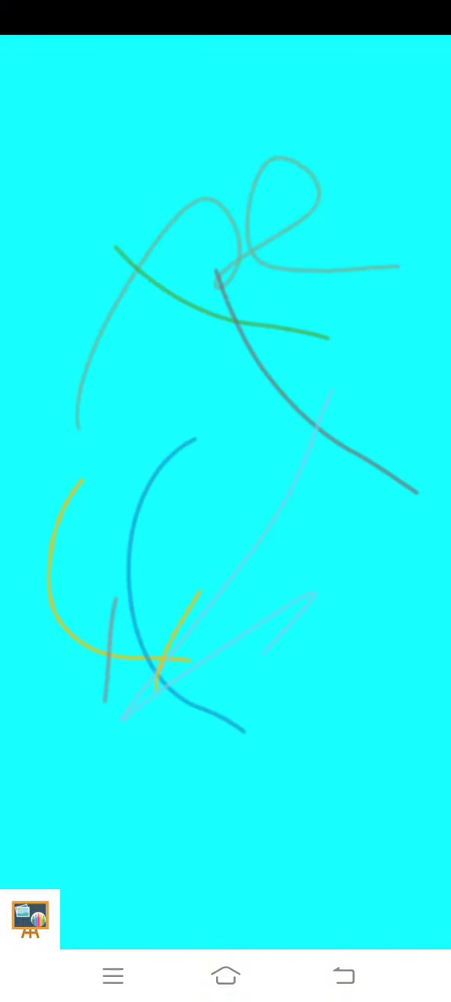
click(30, 919)
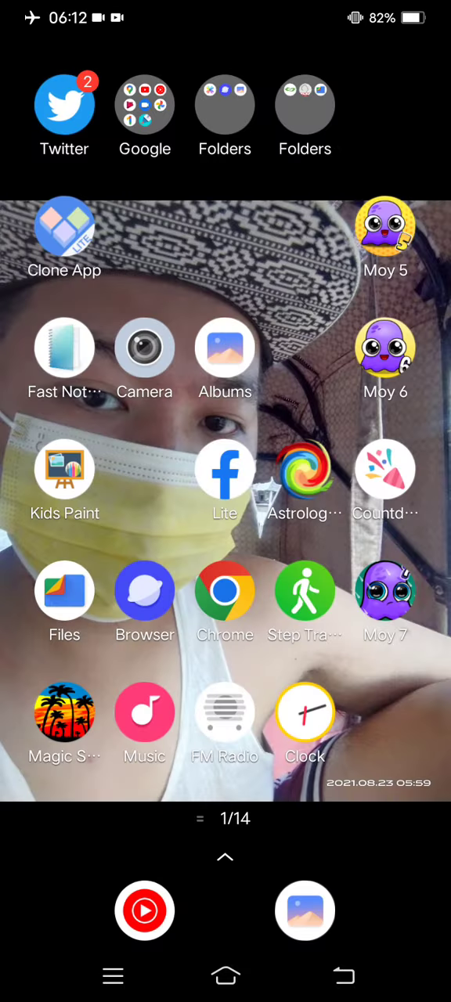
click(144, 348)
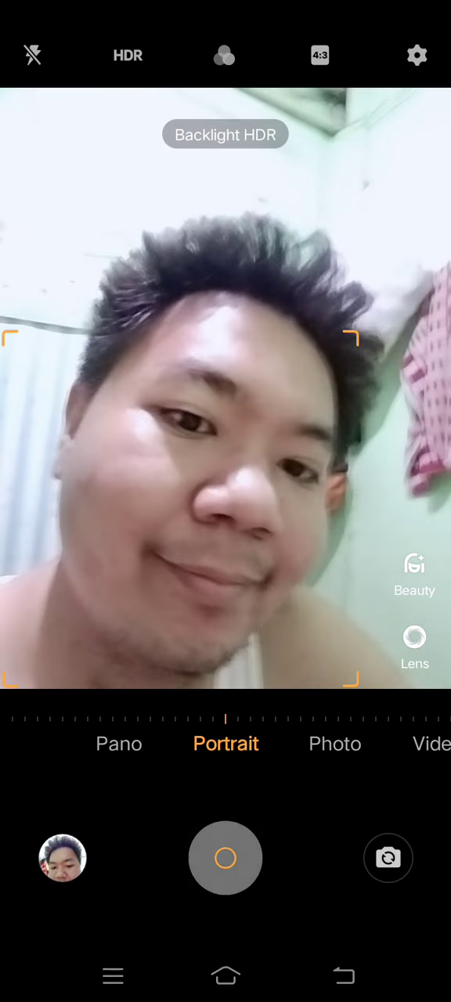
click(226, 858)
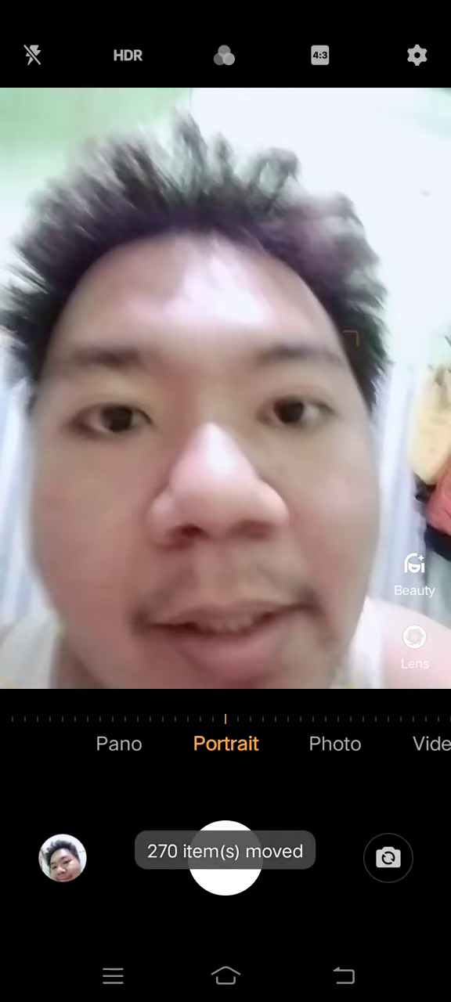